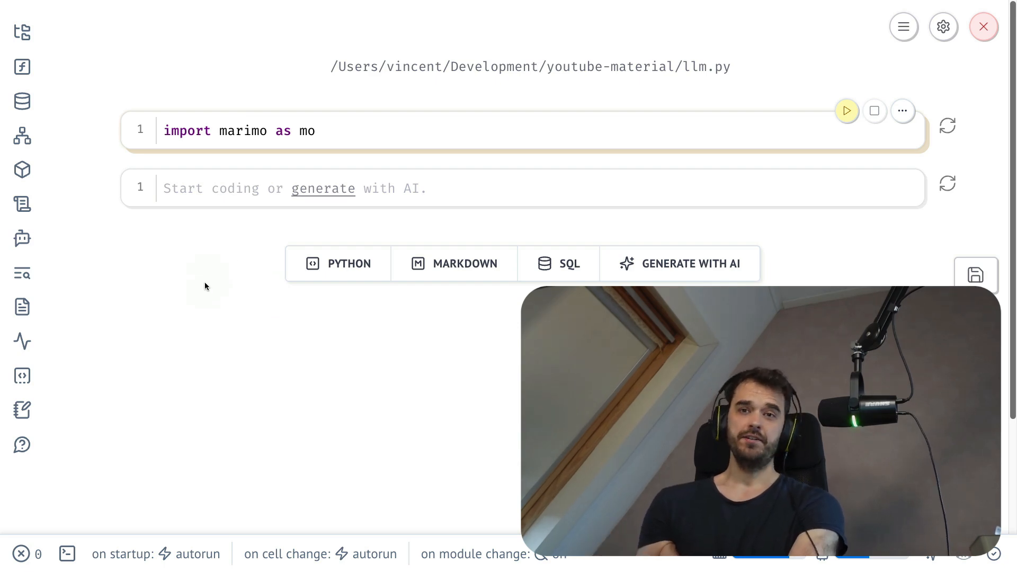
mouse_move(110, 357)
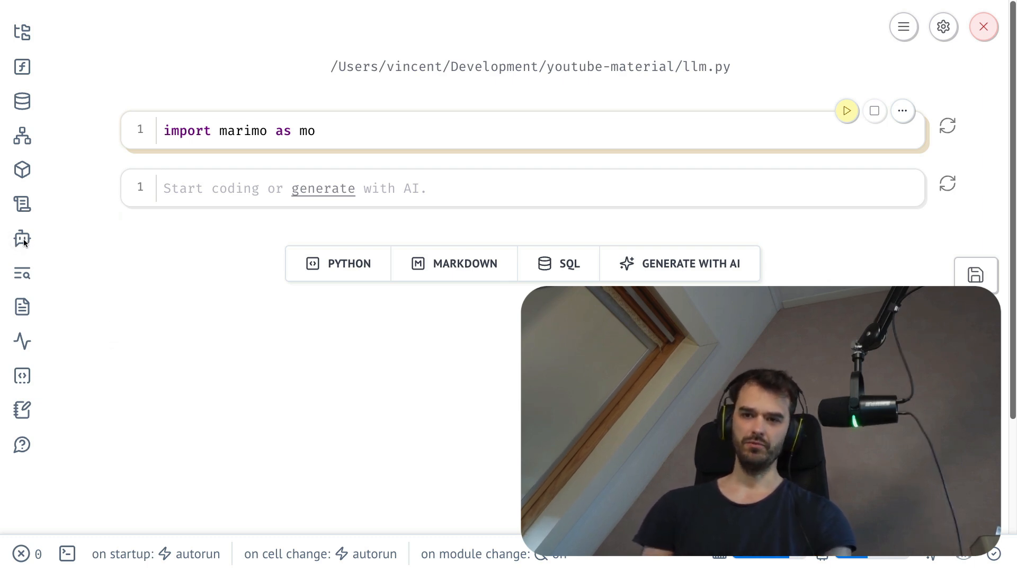
Step: Ask the AI chat to write a function that generates the Fibonacci sequence
left_click(22, 239)
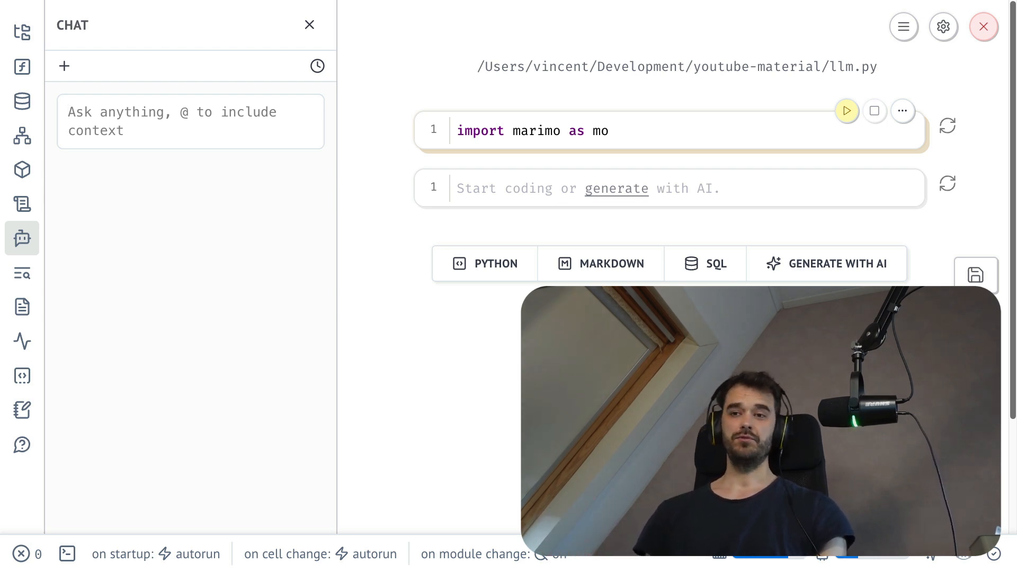
type("write me a")
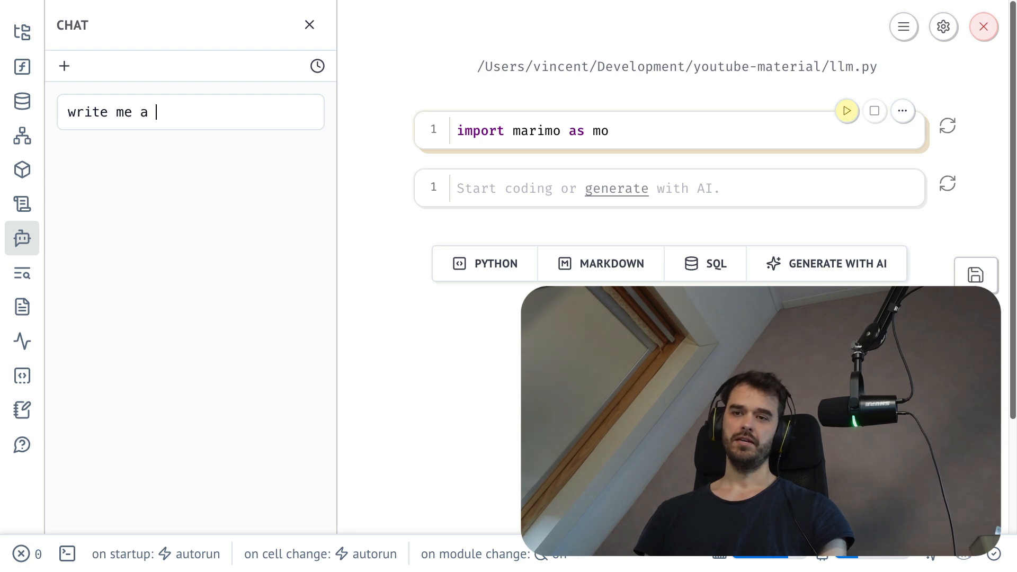
type("function that can gene")
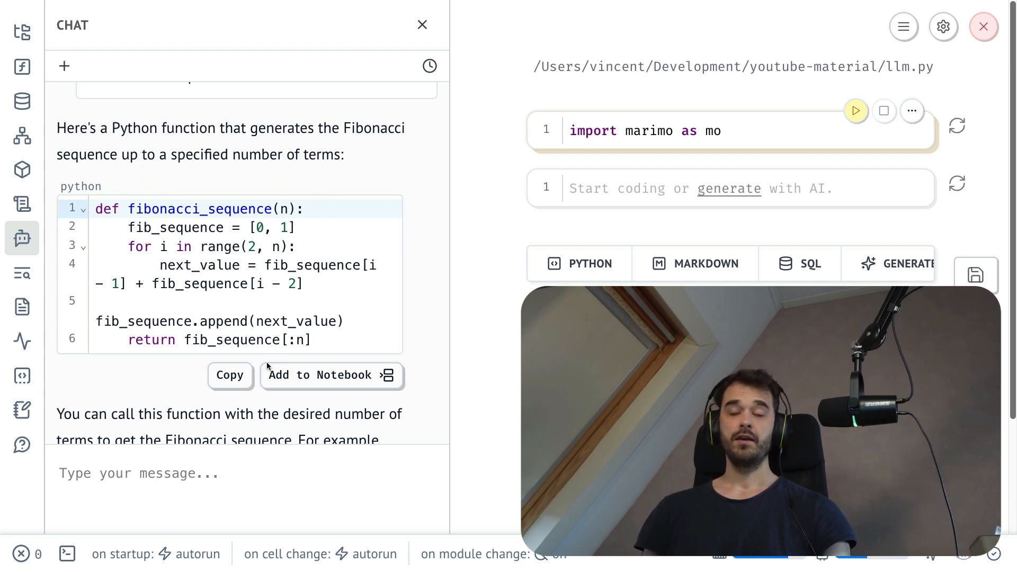
Step: Add the generated Fibonacci function from the chat into a new notebook cell
left_click(228, 375)
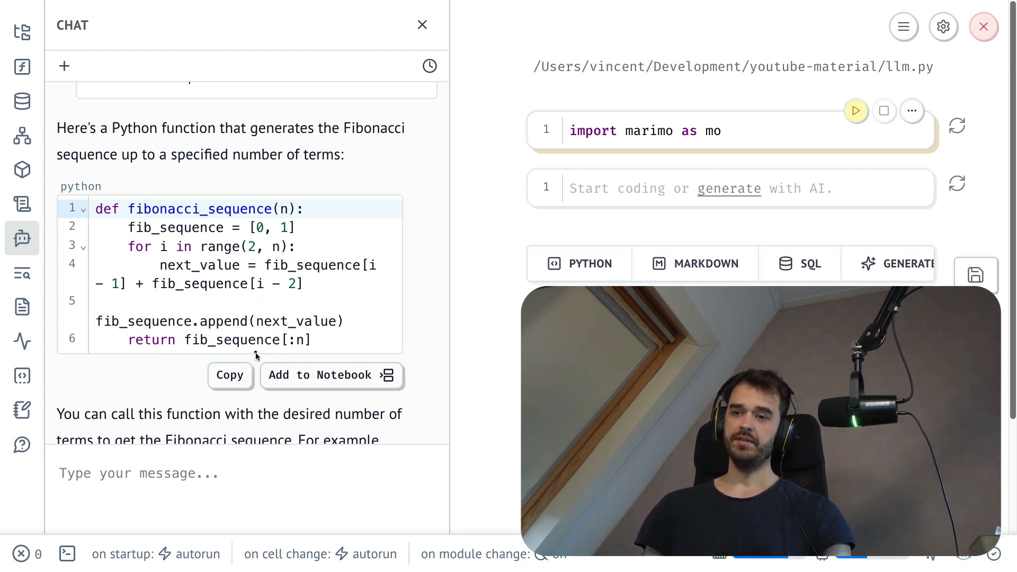
mouse_move(428, 298)
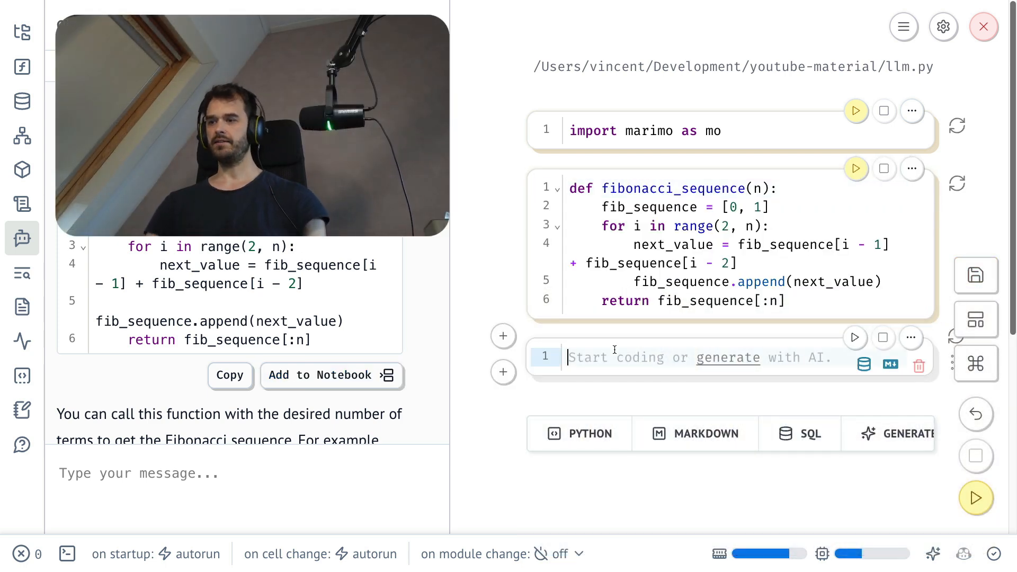
type("fib")
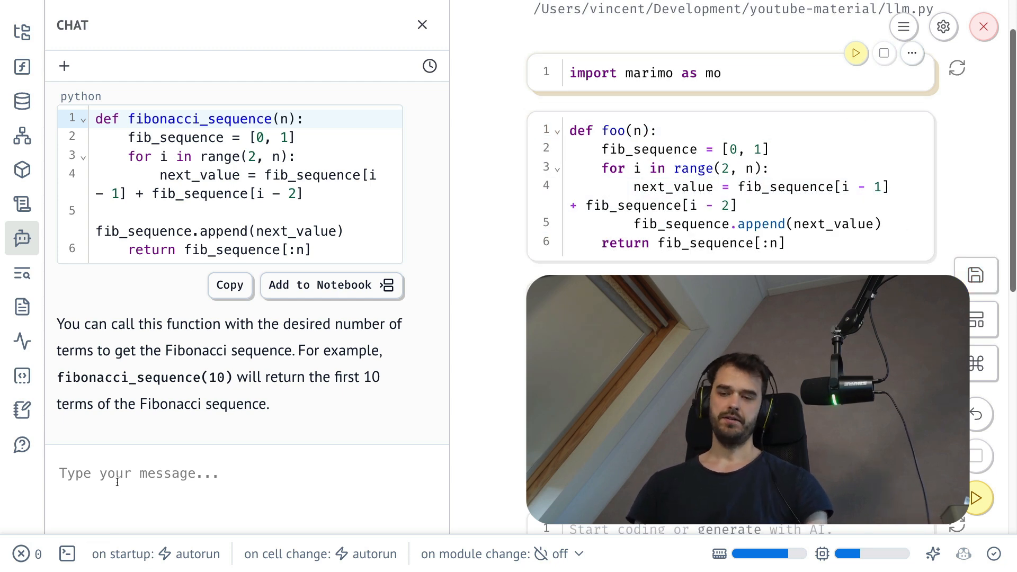
Step: Ask the chat 'What does this function `foo` do in my notebook'
type("What does")
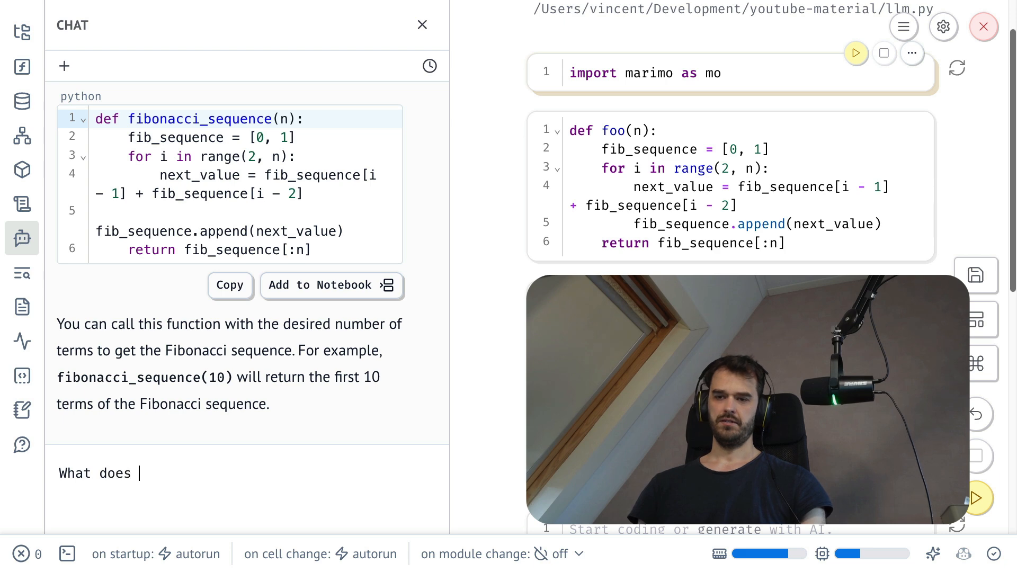
type("this function `foo`")
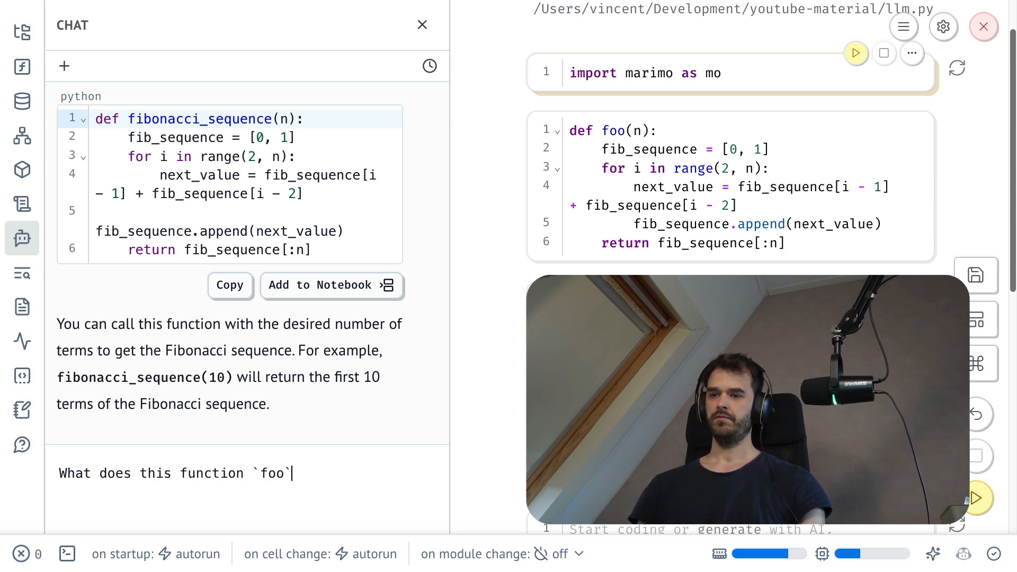
type("do in my")
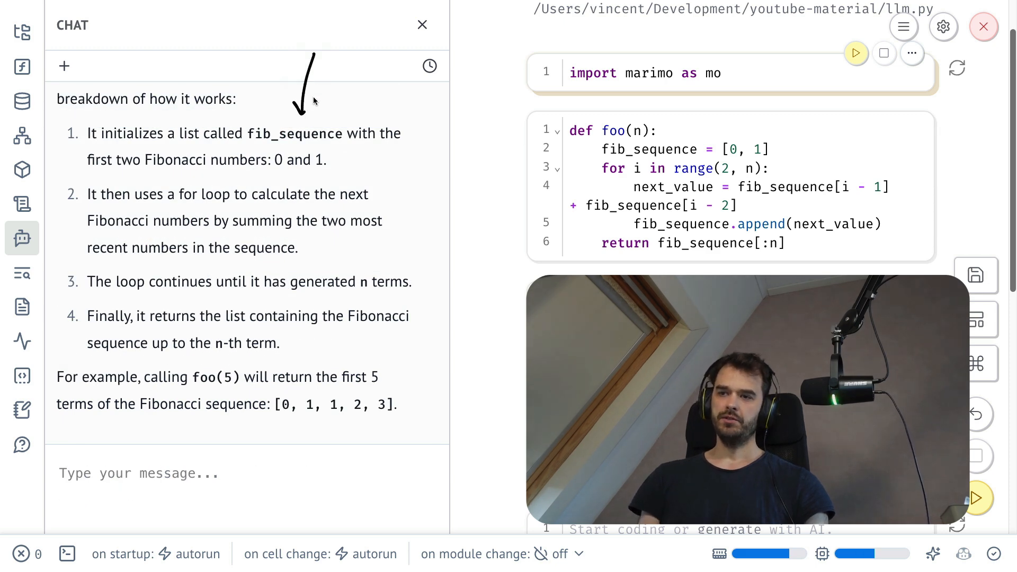
mouse_move(344, 117)
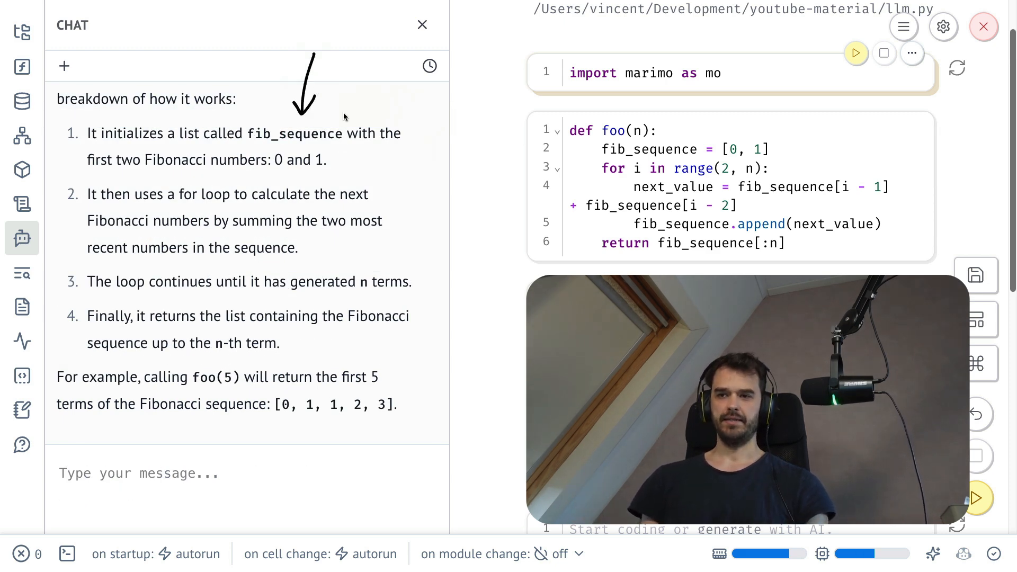
left_click_drag(386, 182, 558, 162)
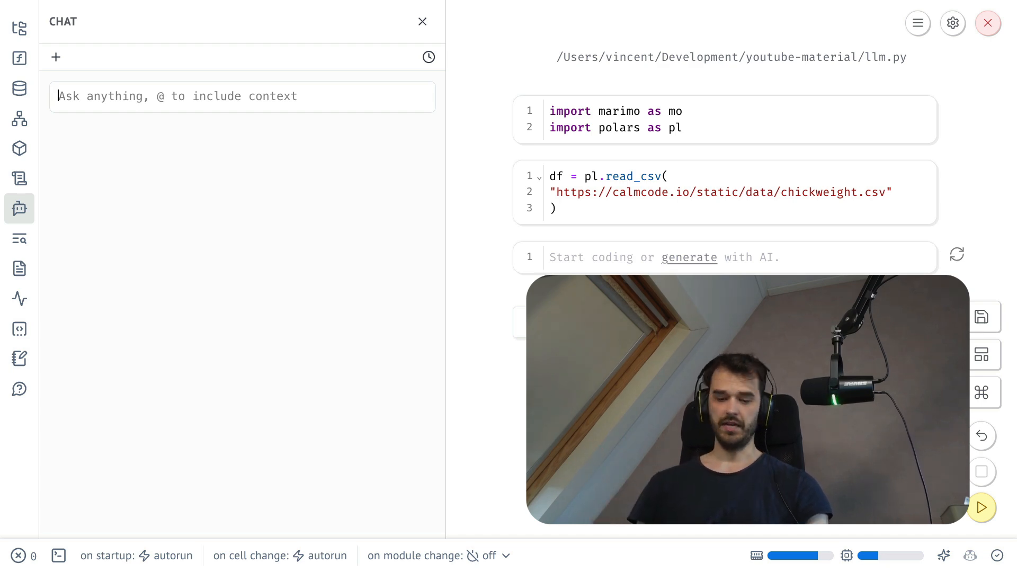
type("@df")
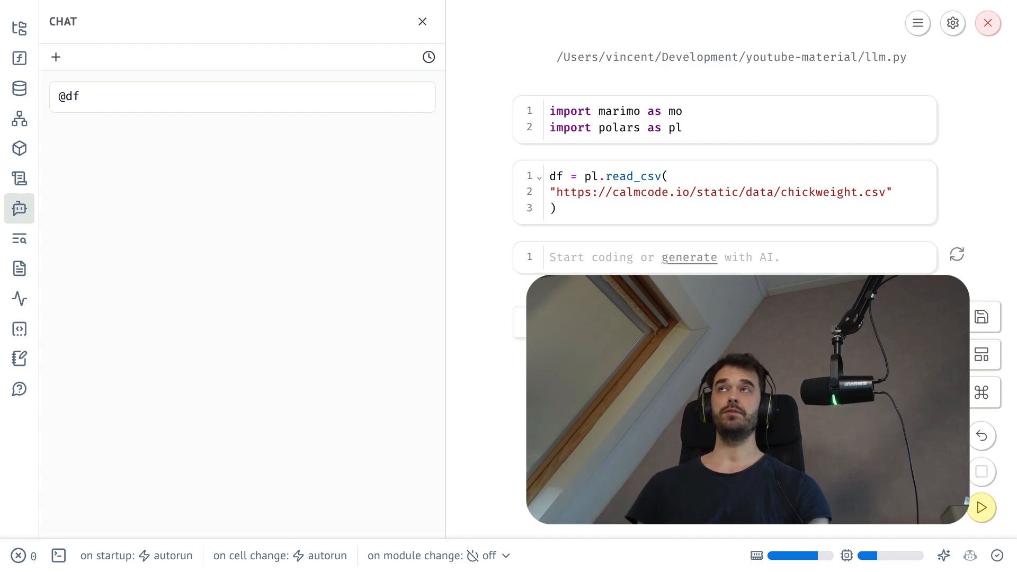
type("what are so")
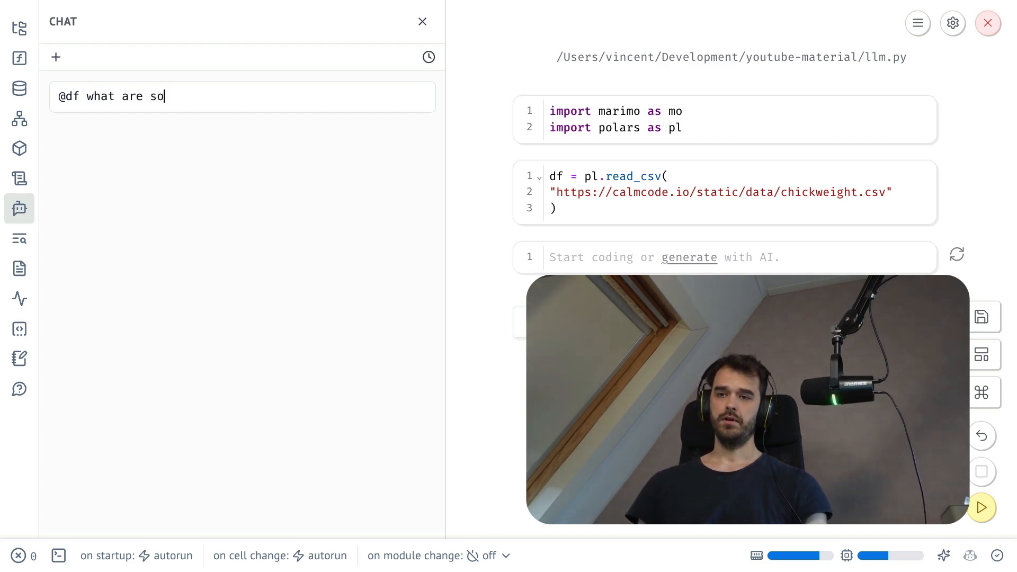
type("me interesting aggreg")
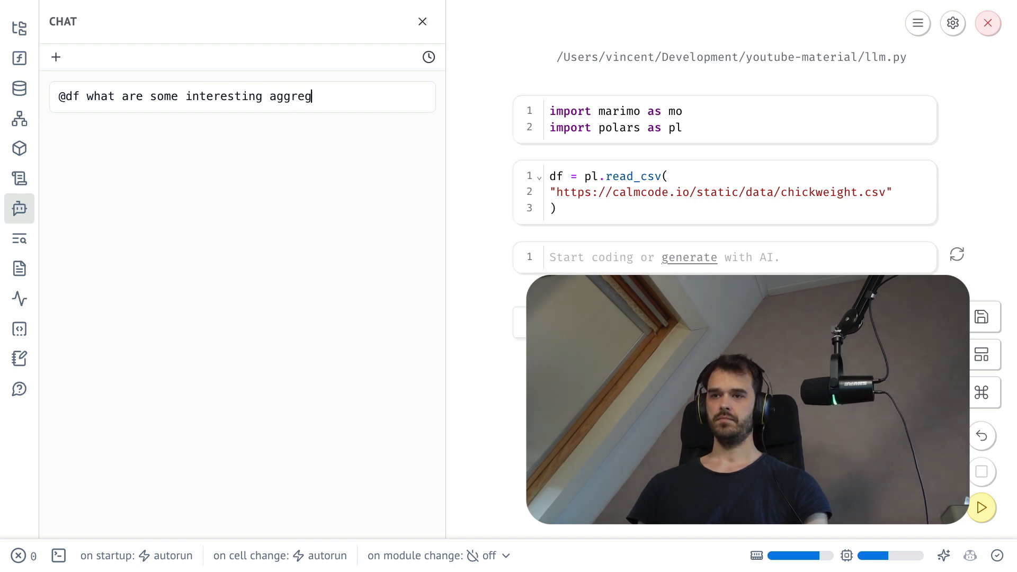
type("ations to perform on")
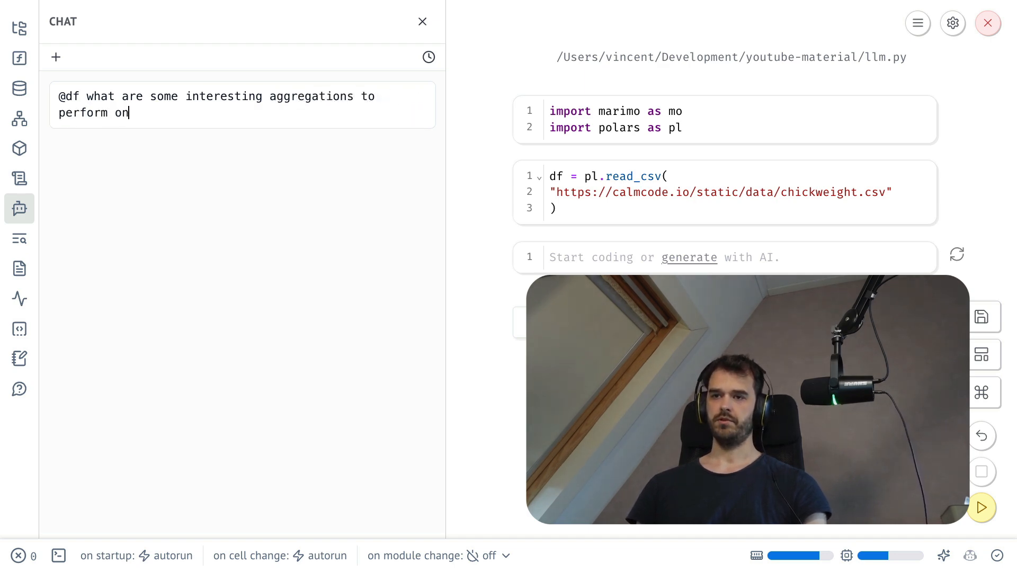
type("this dataset")
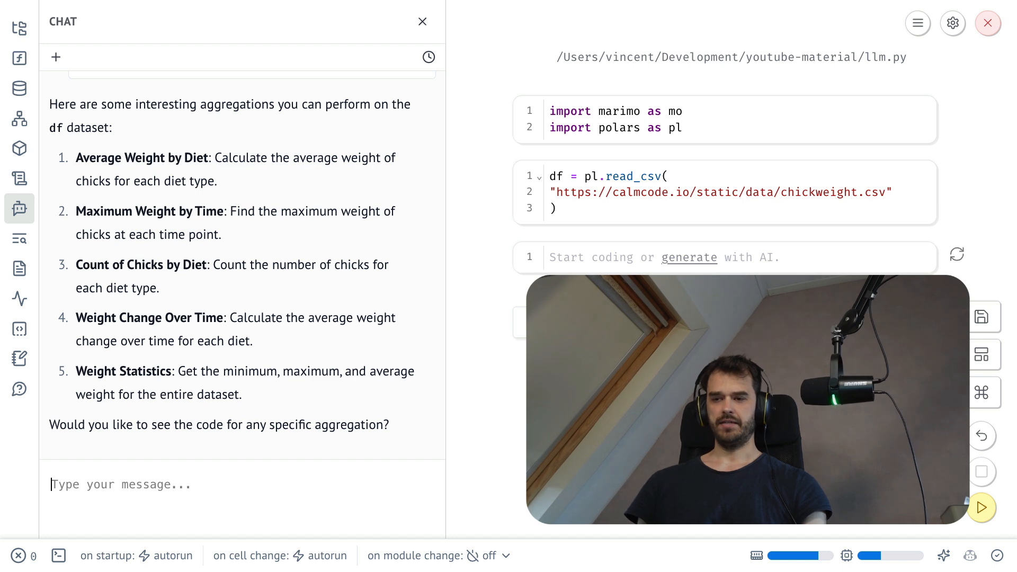
Step: Request code for the first suggestion, average weight by diet, and review it
type("Write")
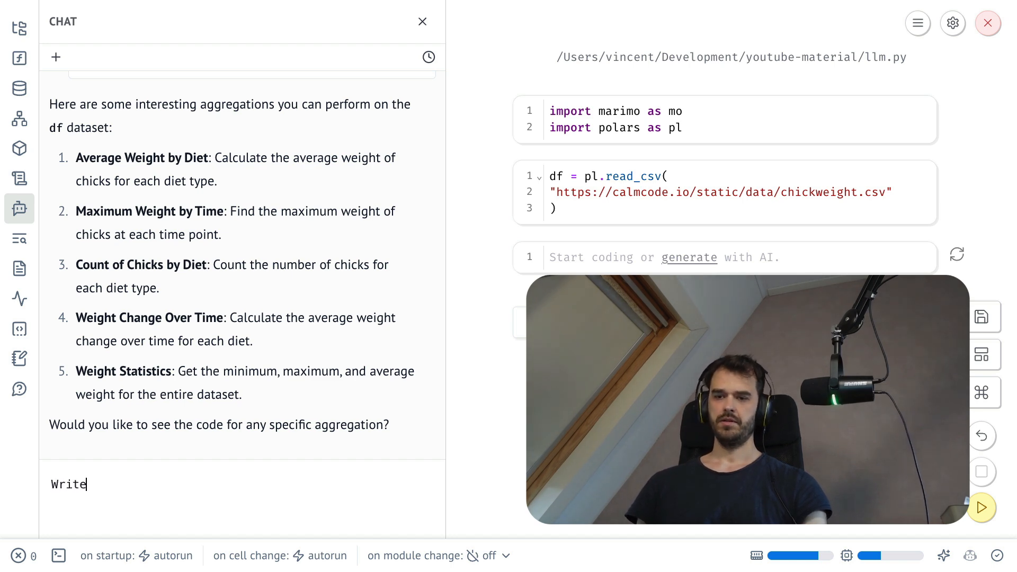
type("the code")
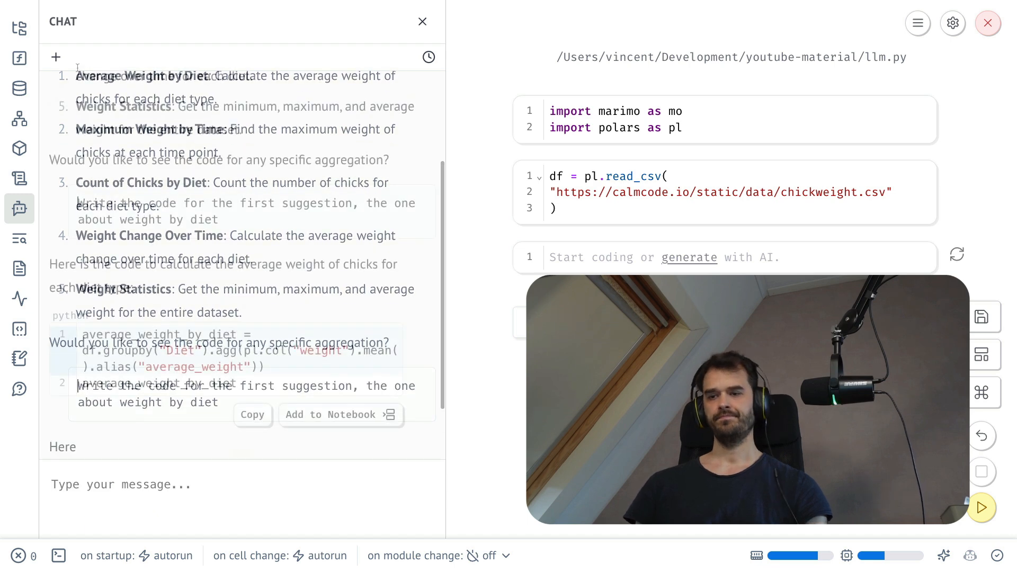
scroll("down", 3)
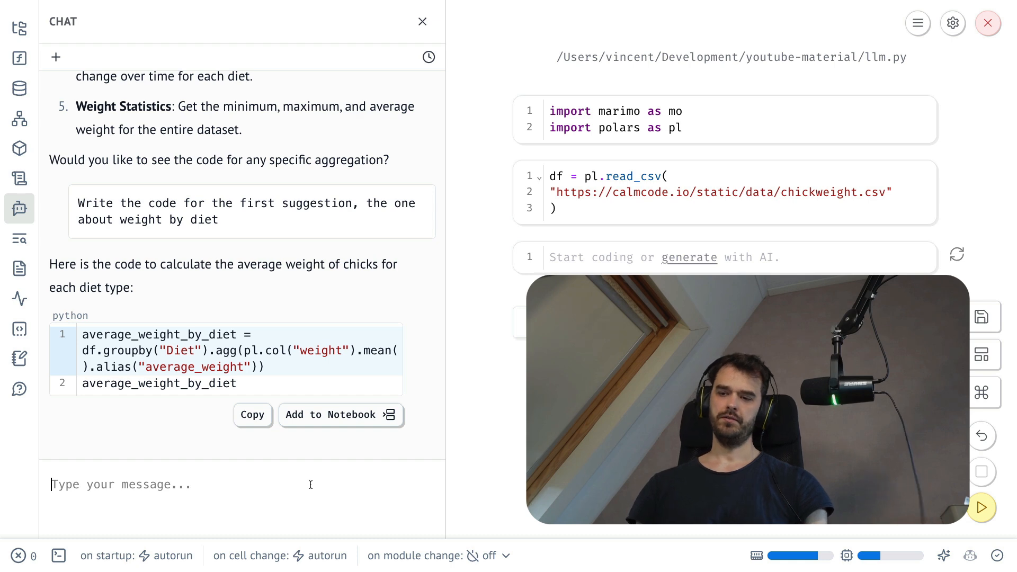
Step: Ask the chat to rewrite the weight-by-diet aggregation as SQL
type("write")
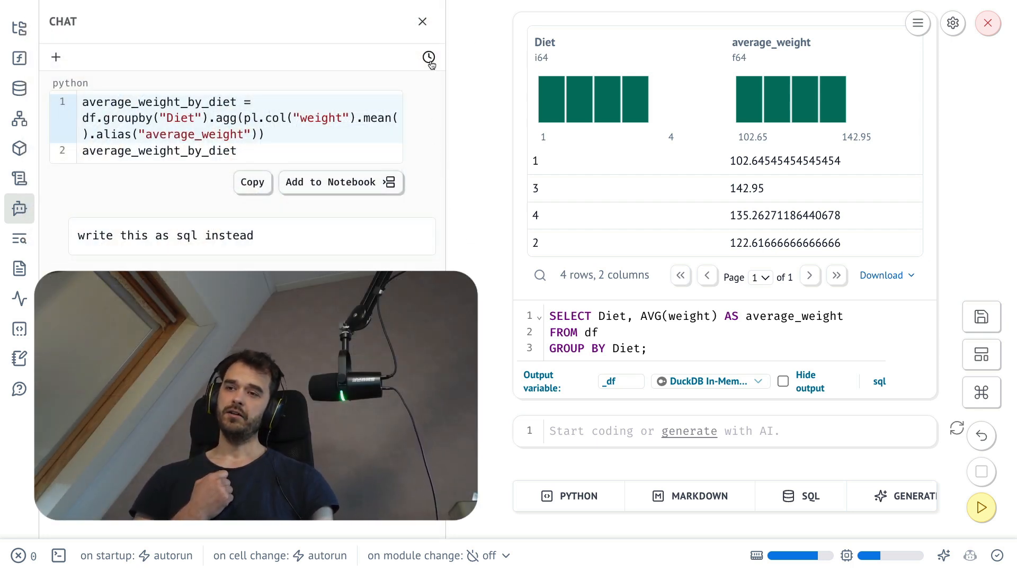
Step: Start a new empty chat, leaving the SQL result table in the notebook
left_click(428, 57)
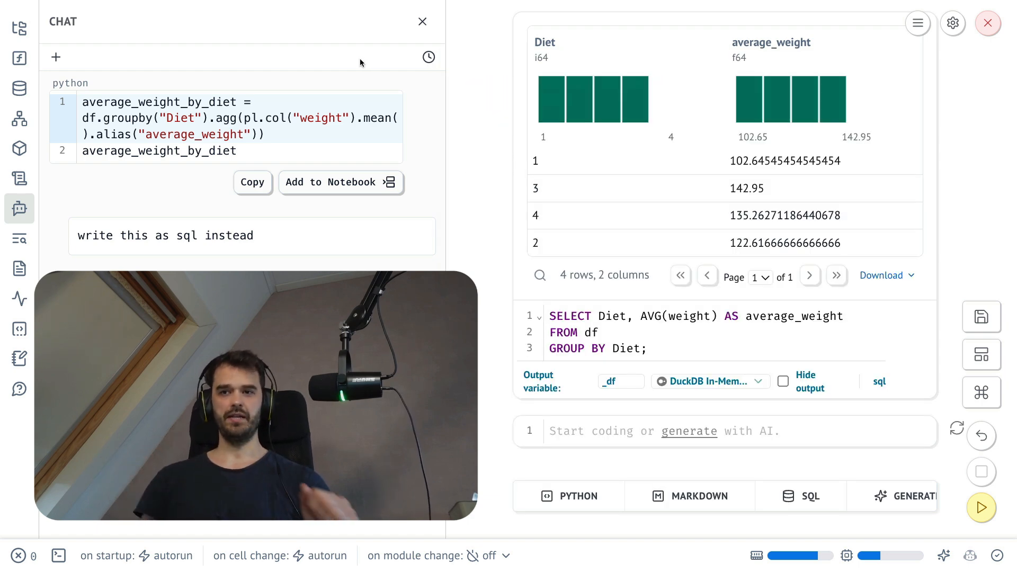
mouse_move(56, 57)
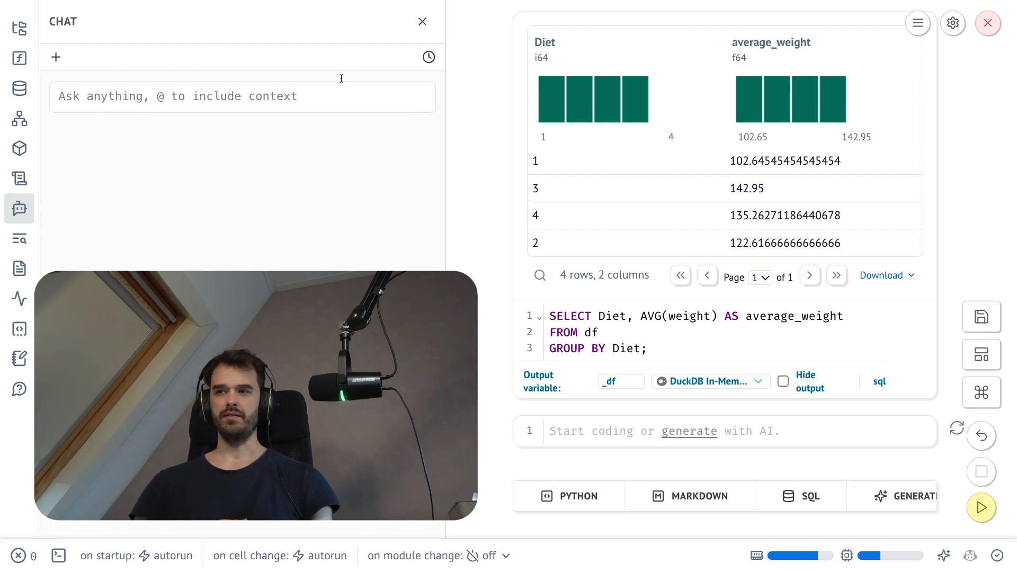
left_click(952, 23)
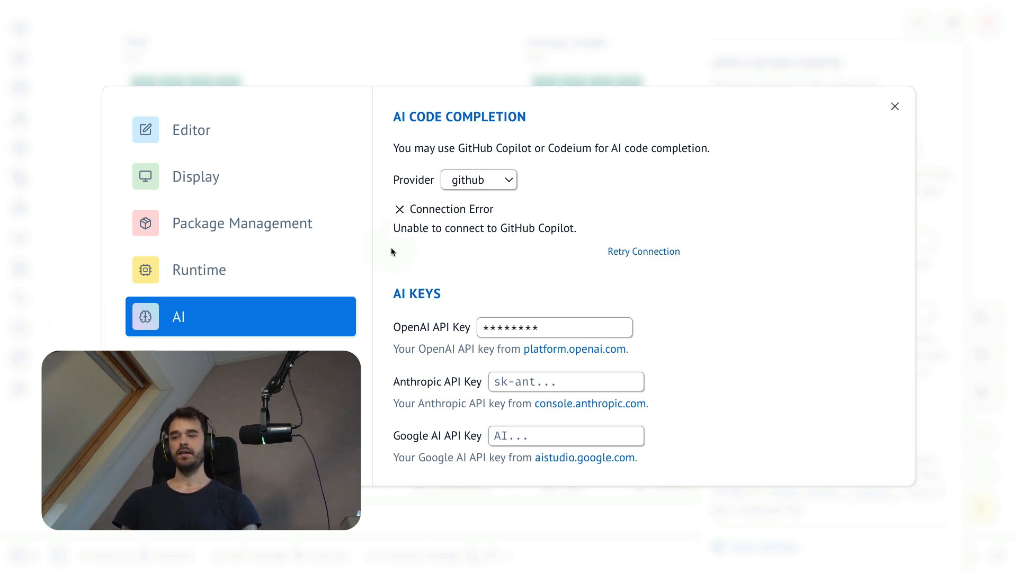
mouse_move(540, 408)
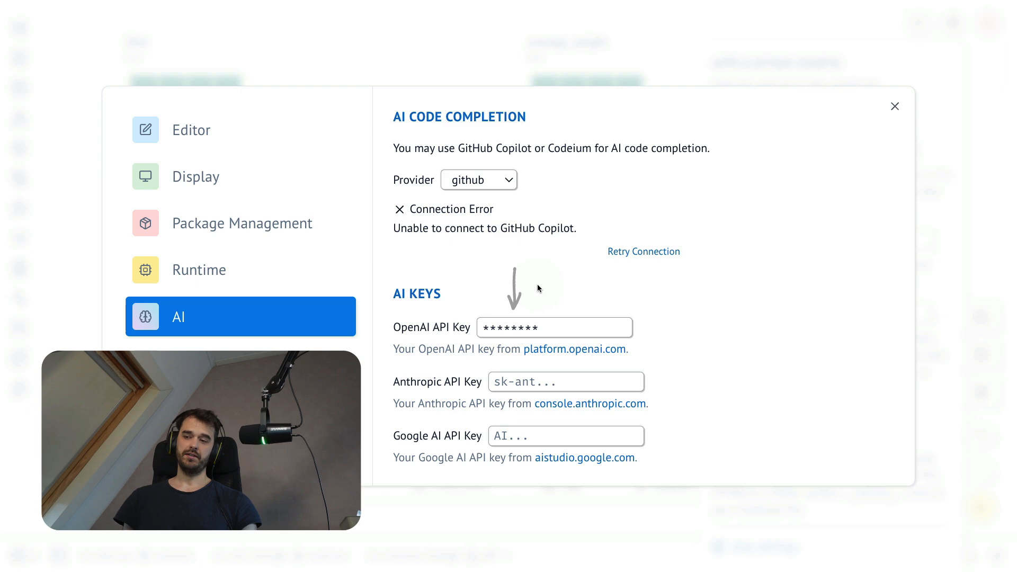
Step: Scroll through the AI settings to the code completion provider and API key fields
scroll("down", 3)
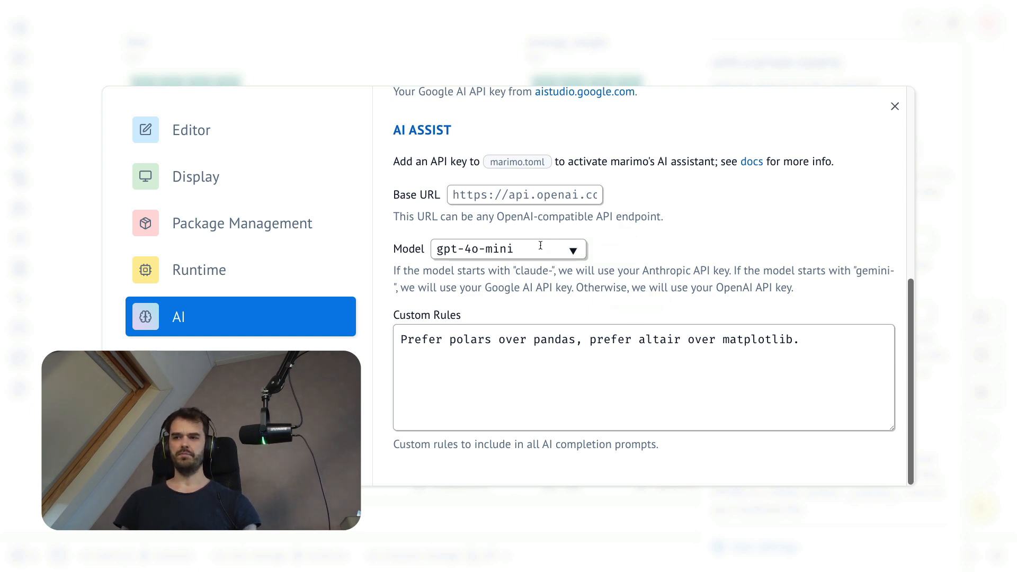
left_click(571, 249)
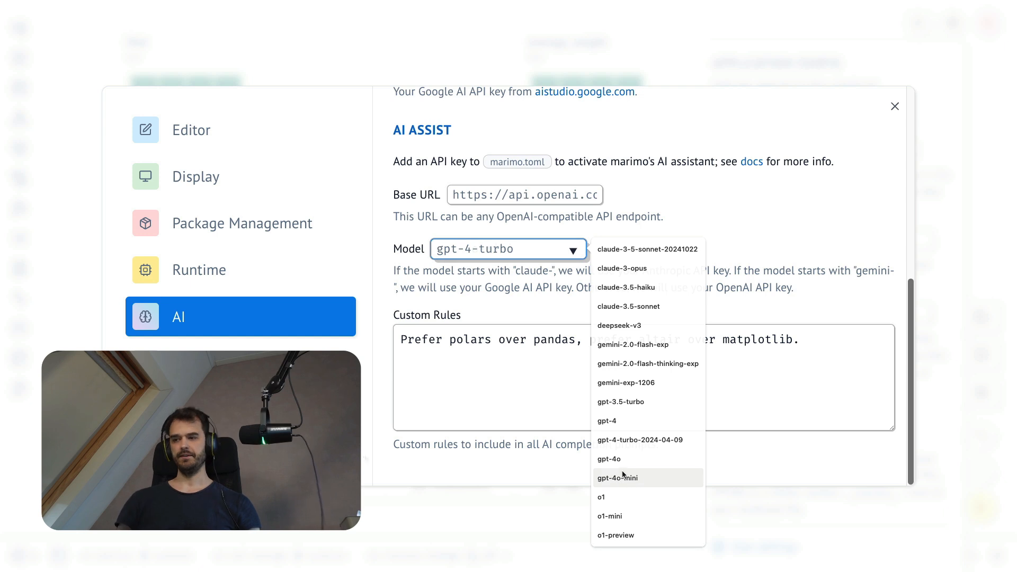
left_click(617, 477)
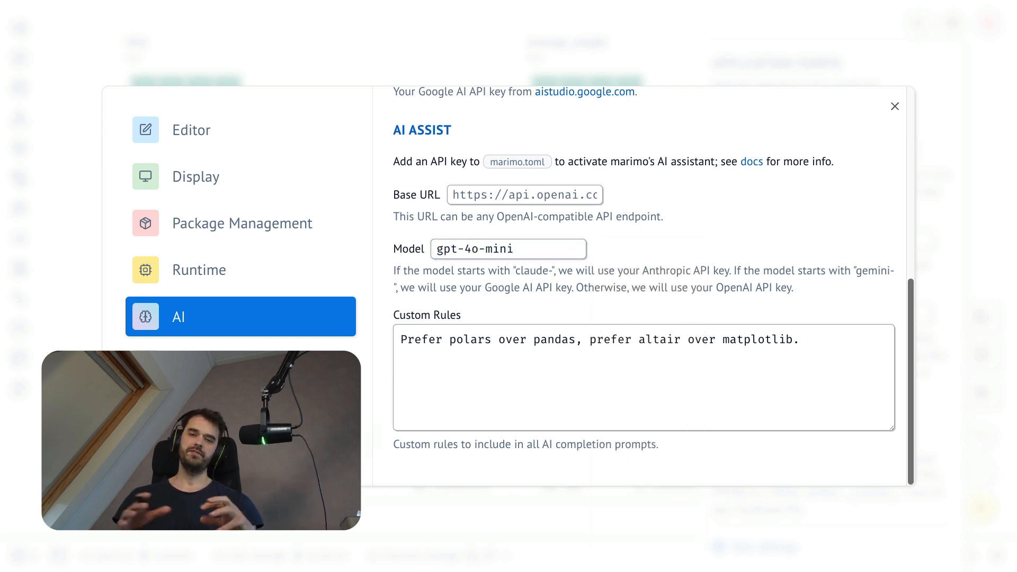